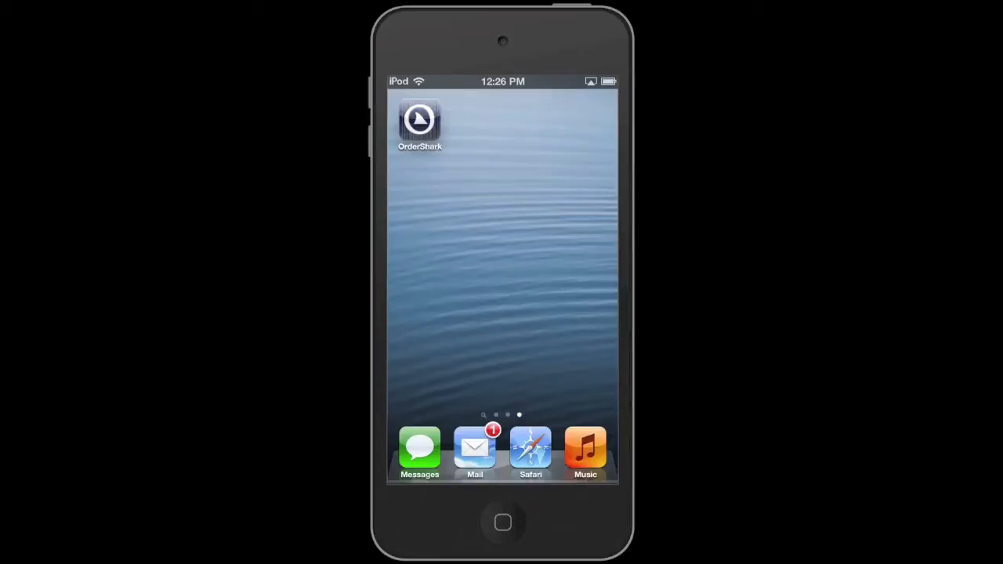
Launch OrderShark and create a new order for customer 1001, Dan's Grab and Go
left_click(419, 121)
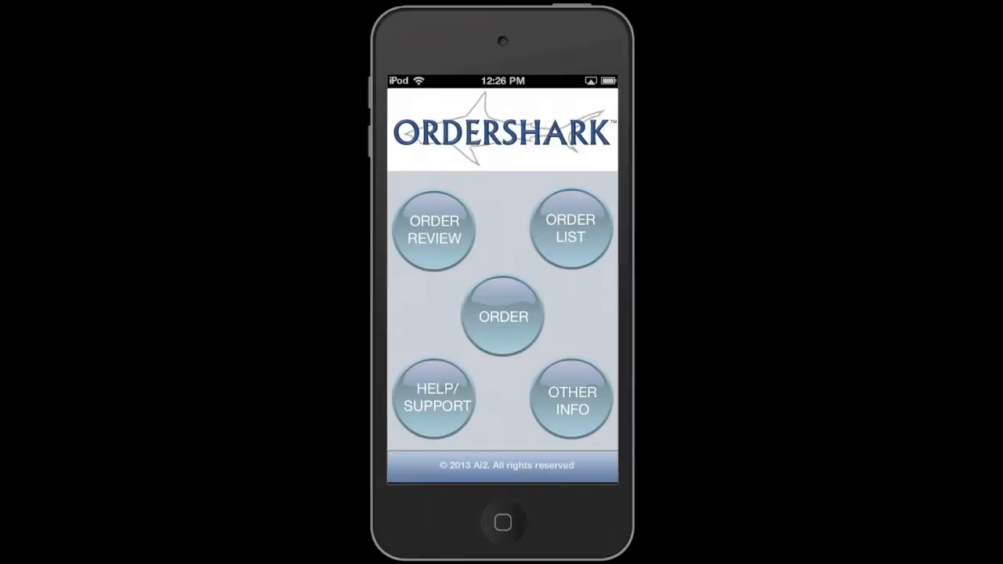
left_click(503, 317)
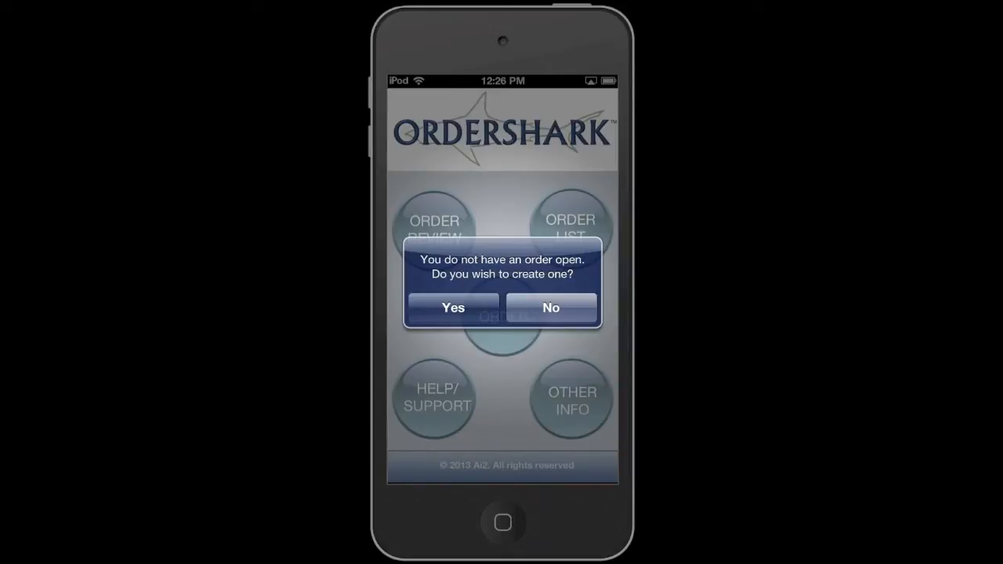
left_click(453, 307)
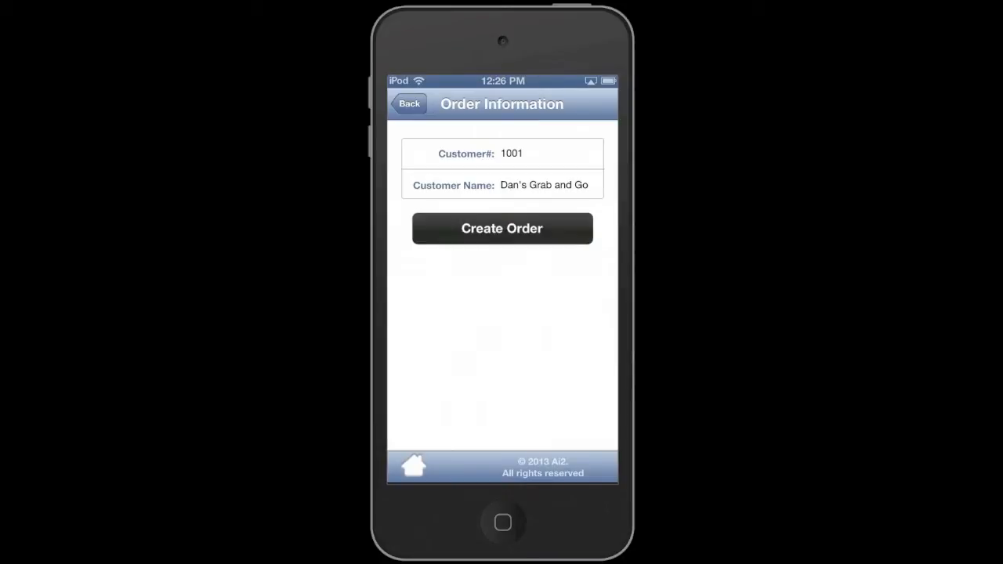
Create the order and add 3 of item 669606, Cranberry Jelly Ocean Spray 14 oz
left_click(501, 228)
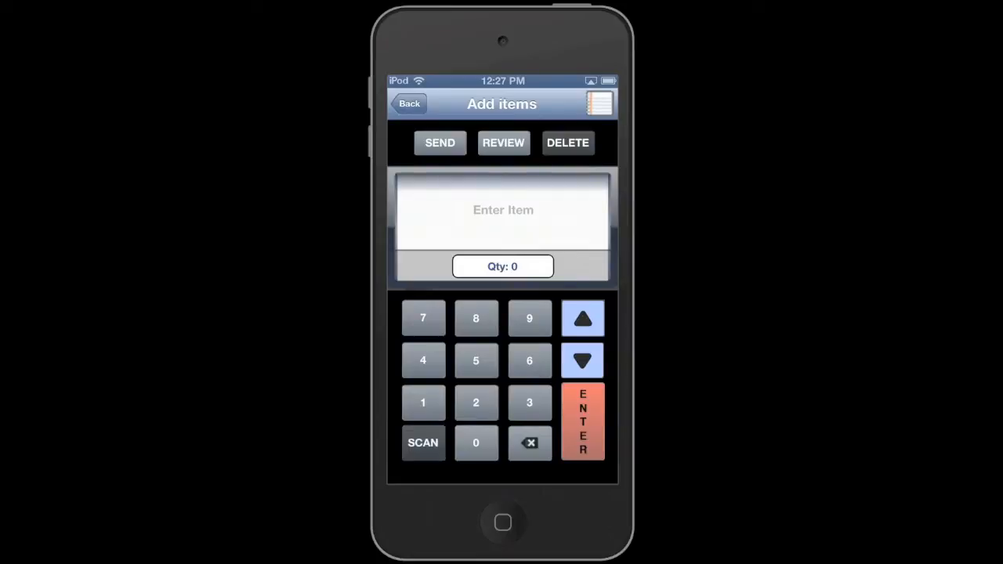
left_click(423, 443)
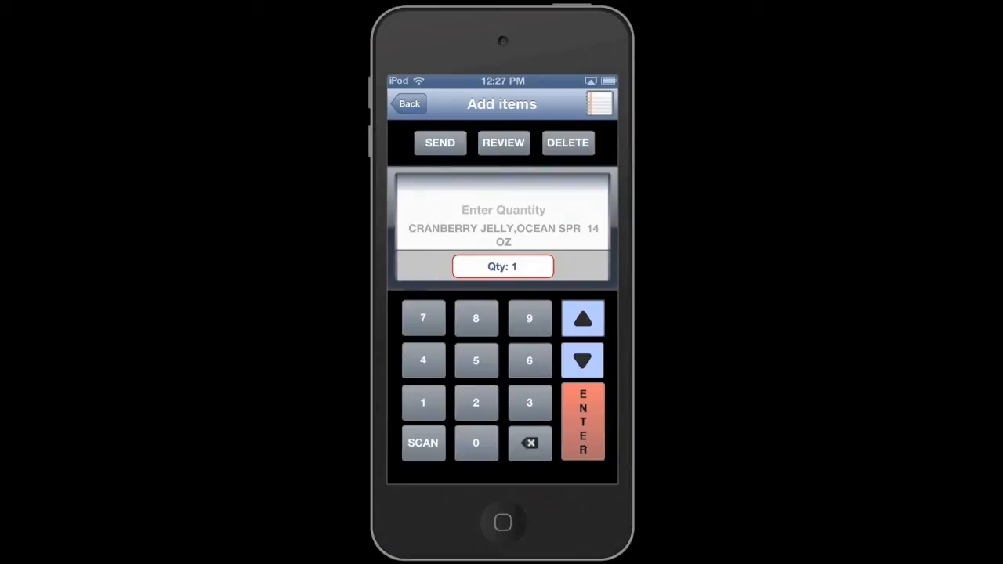
left_click(529, 402)
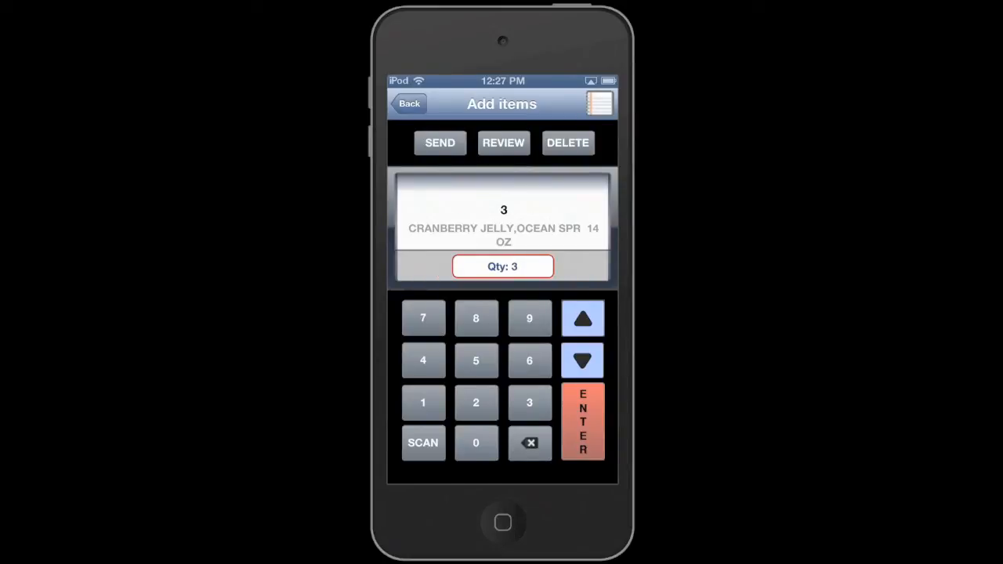
left_click(582, 421)
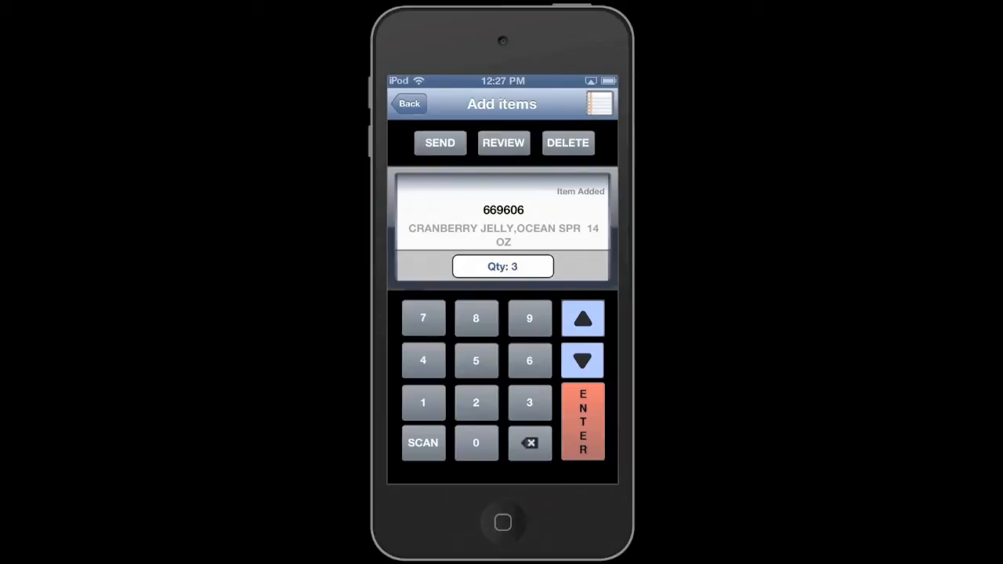
left_click(422, 443)
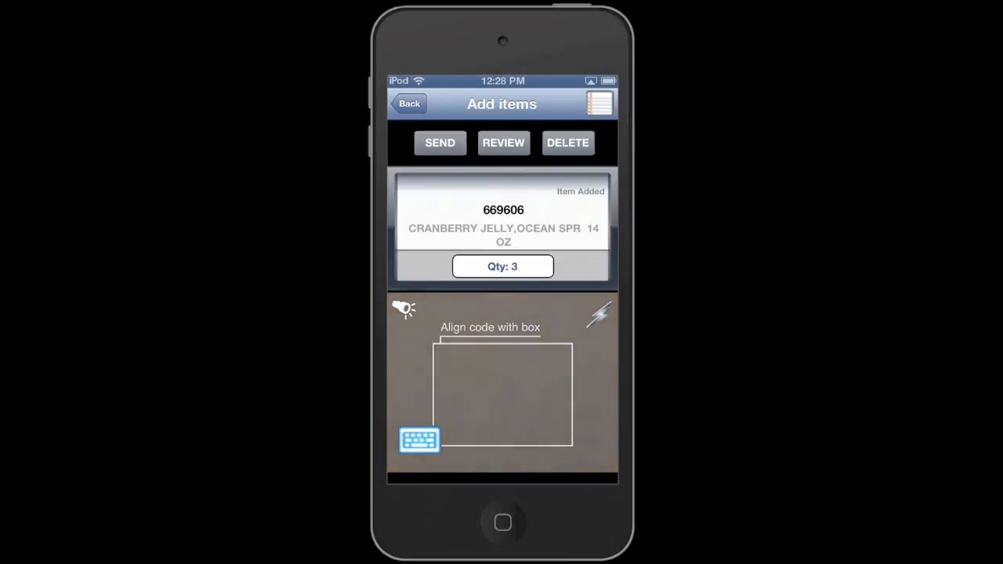
Review the current order listing 5 lines with total quantity 8
left_click(599, 314)
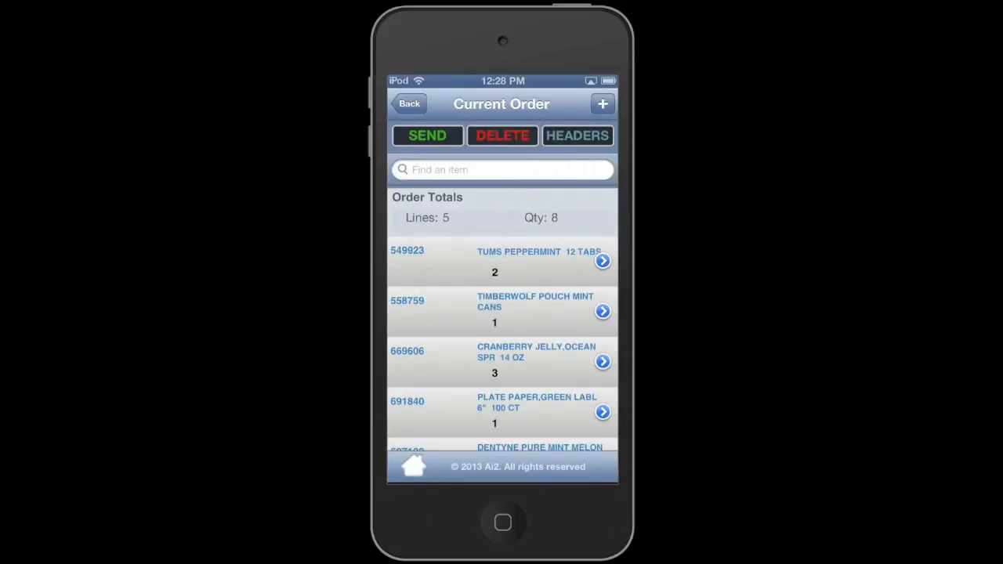
Set Dentyne mint melon to quantity 2, delete the green paper plates, and review
scroll("down", 3)
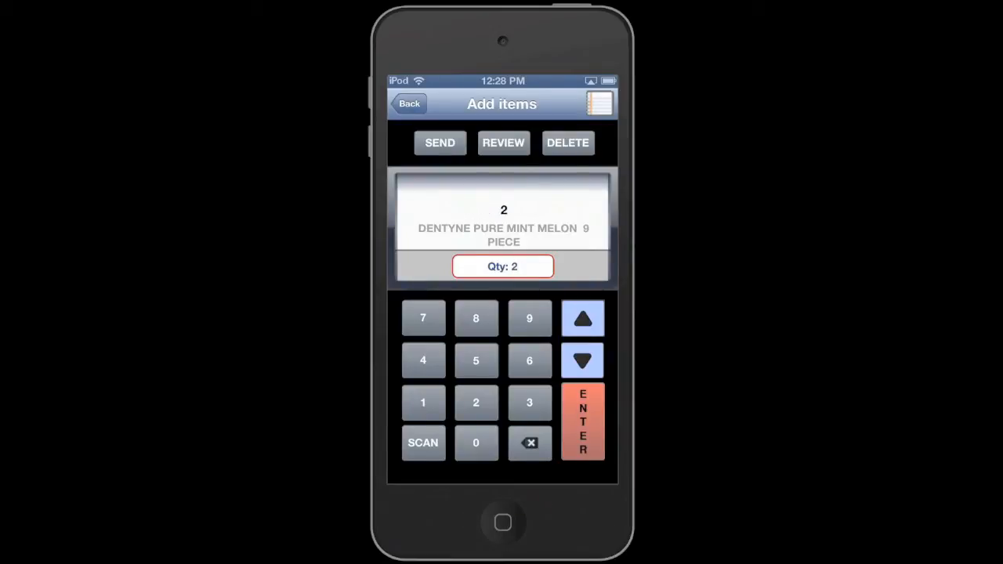
left_click(582, 421)
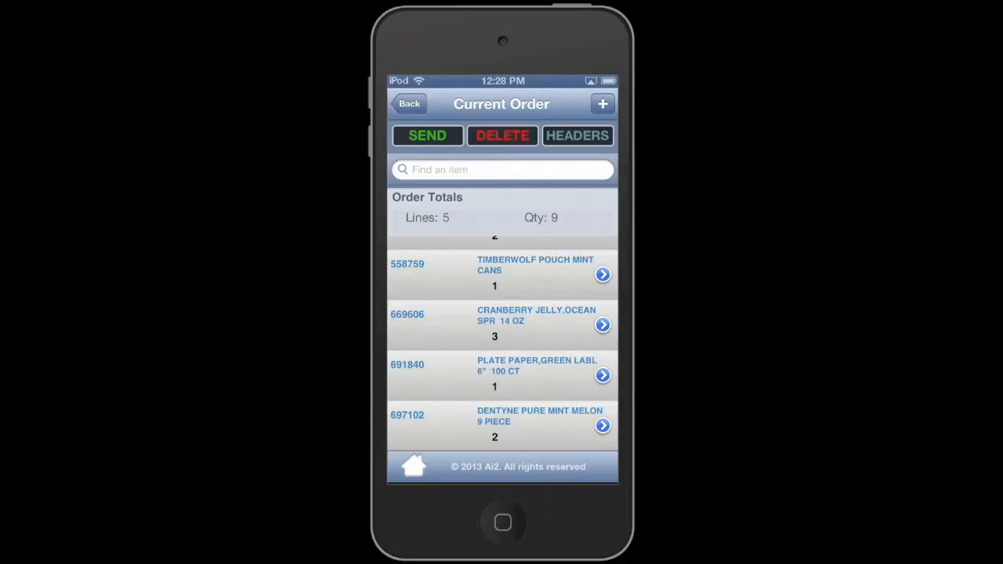
left_click(603, 374)
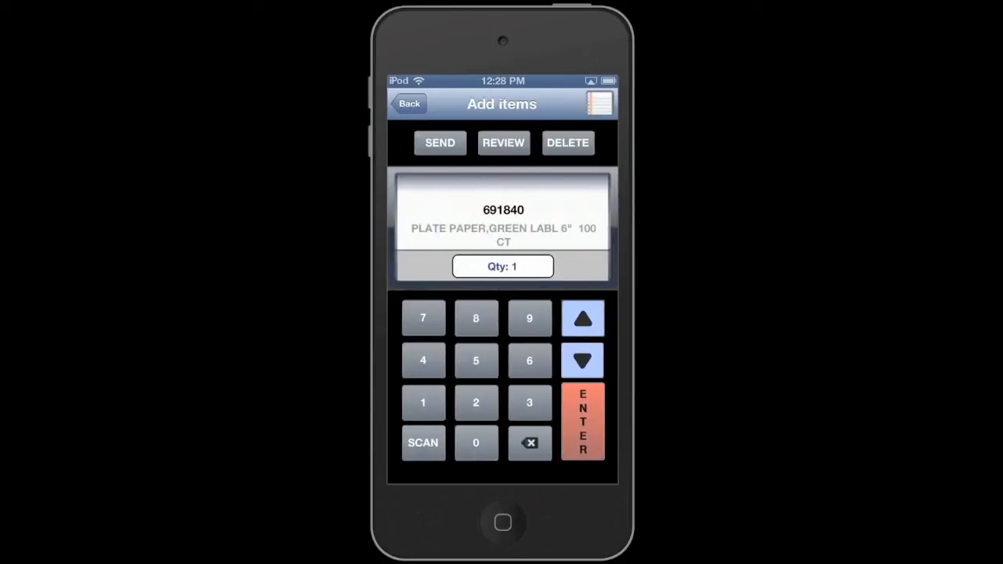
left_click(567, 142)
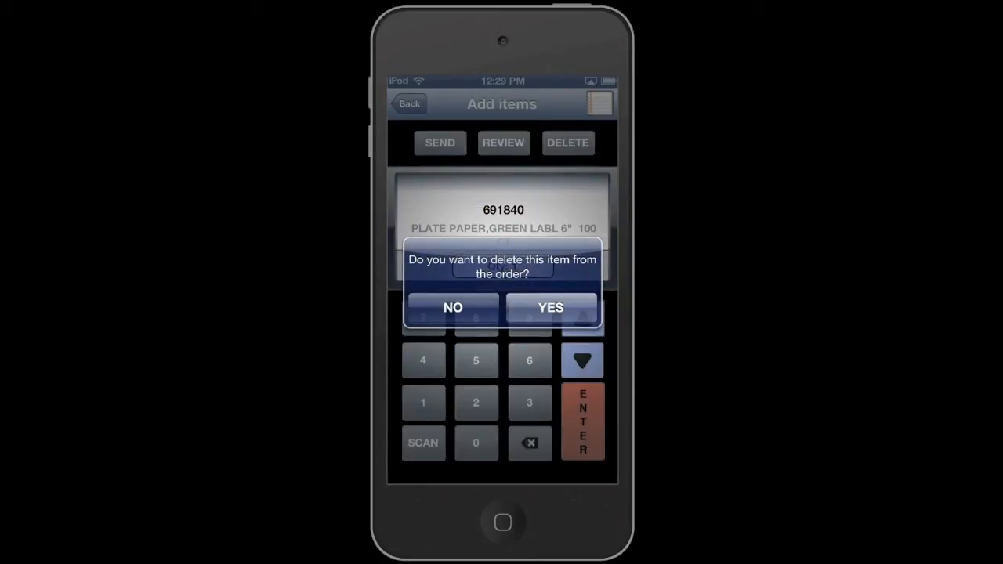
left_click(550, 307)
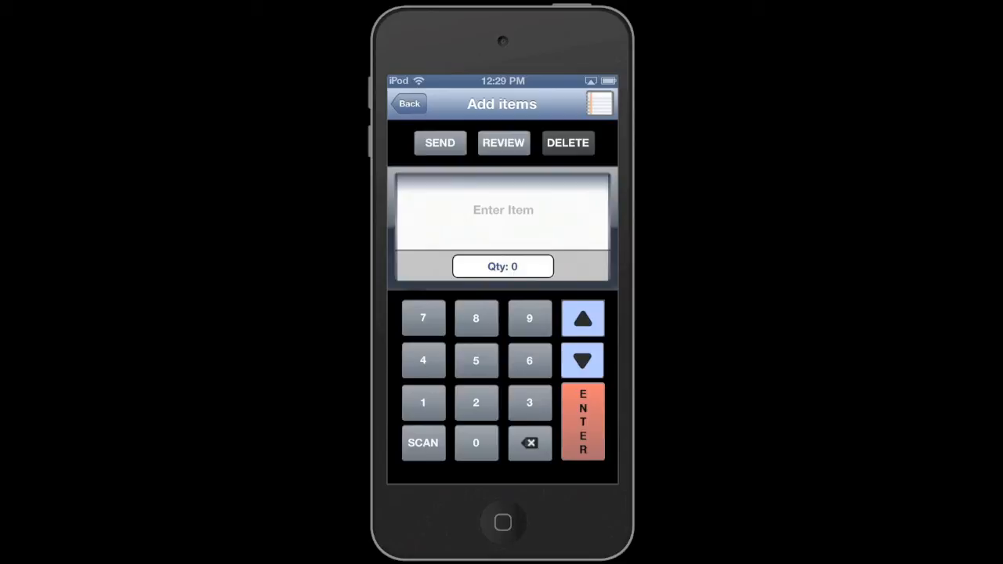
left_click(504, 142)
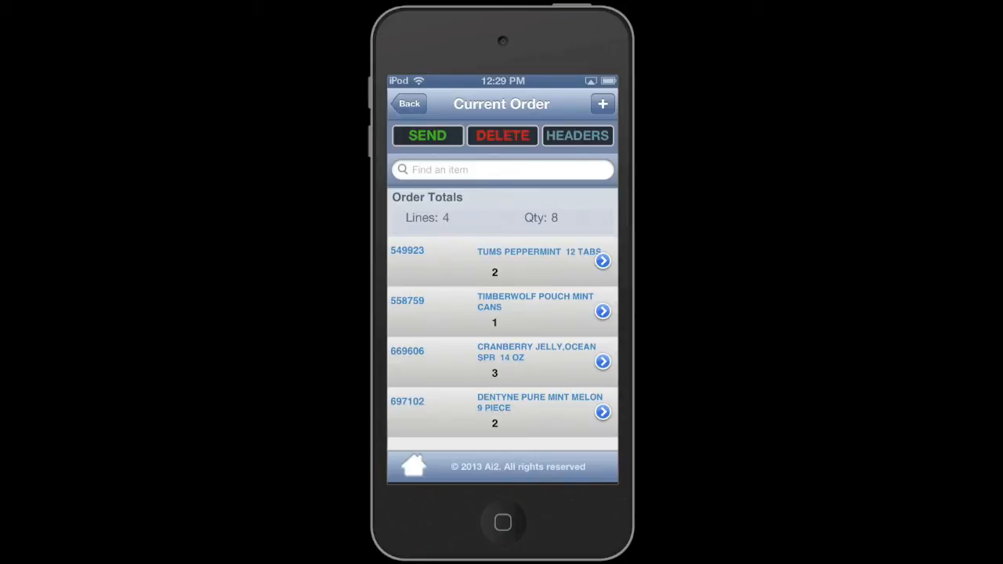
Decline deleting the 4-line order and open its header form
left_click(503, 135)
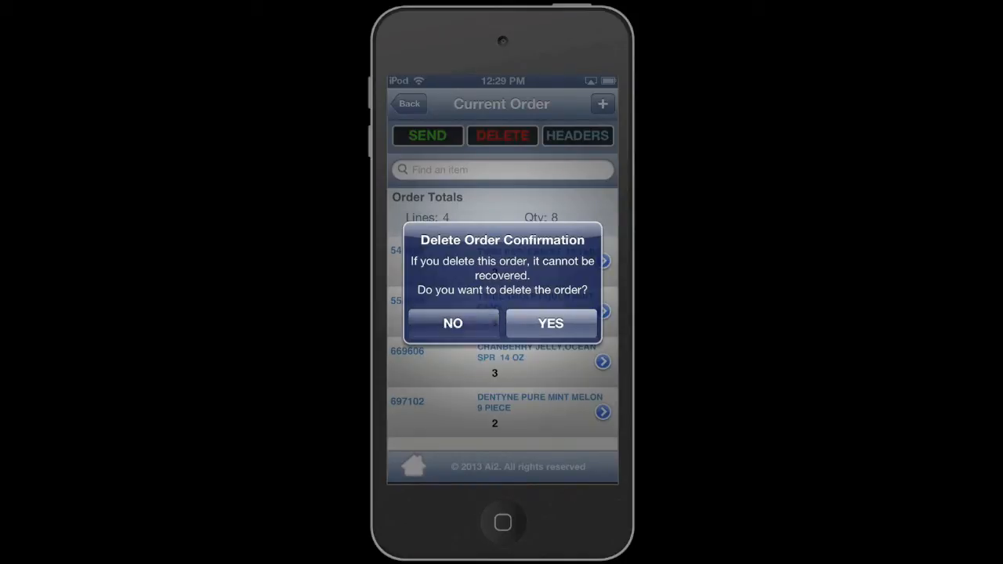
left_click(453, 323)
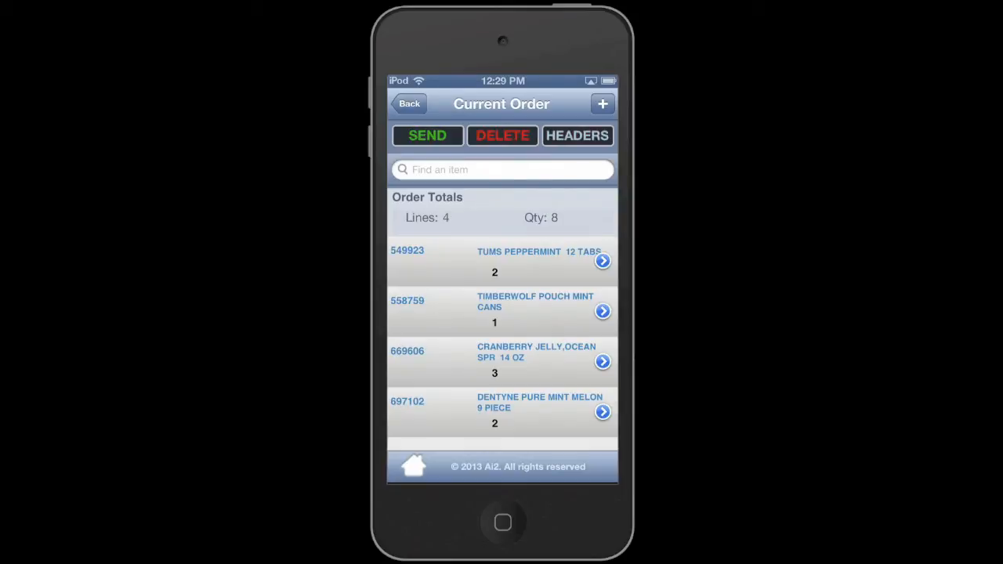
left_click(577, 134)
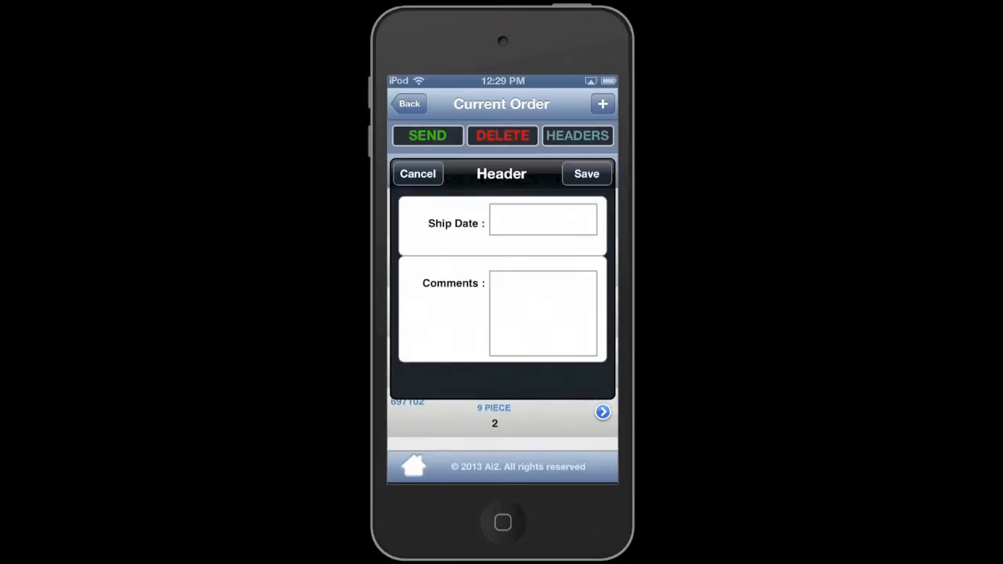
Set ship date 02/13/2013, add a delivery comment, and save the header
left_click(543, 223)
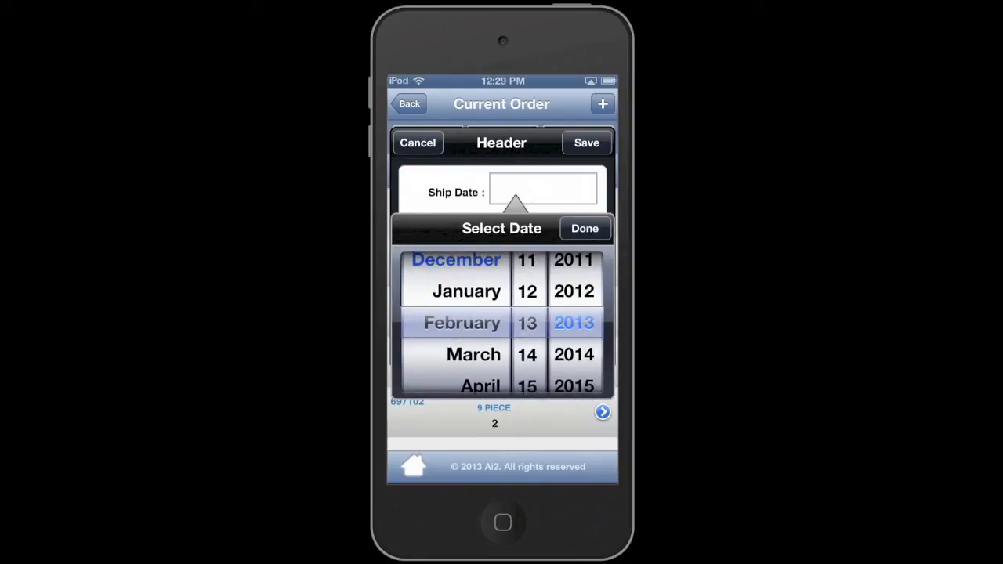
left_click(585, 228)
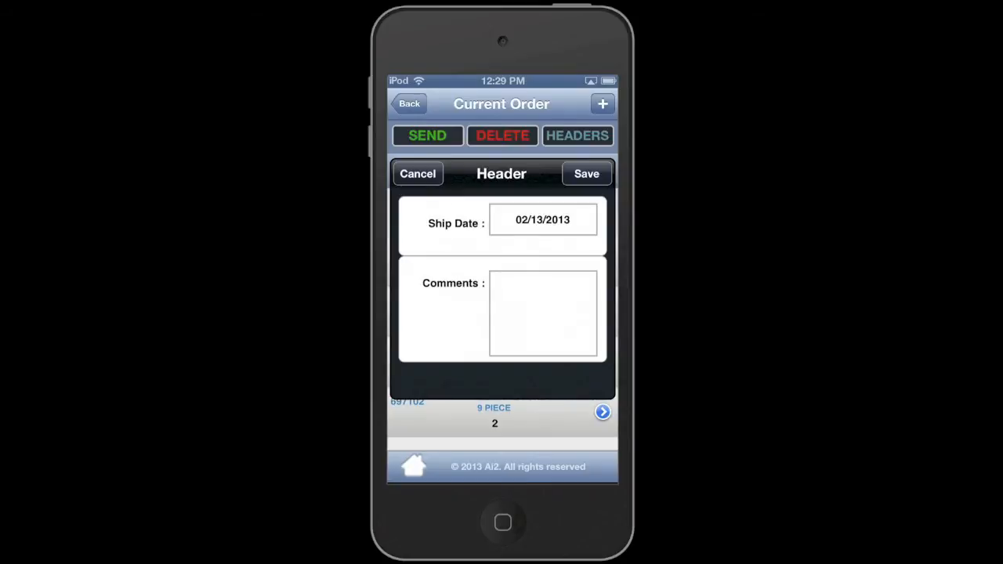
left_click(543, 313)
type("Deliver to sid")
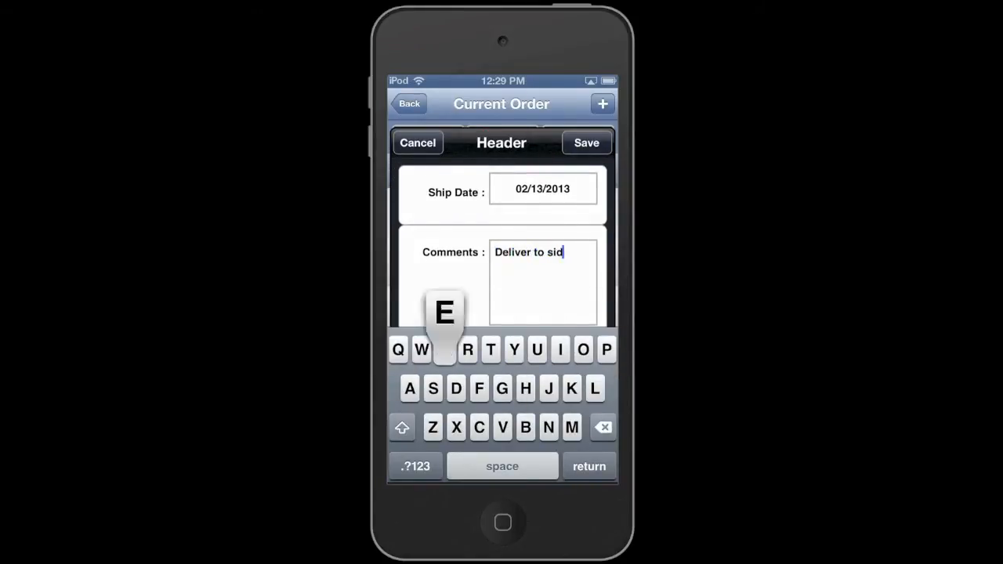
left_click(586, 142)
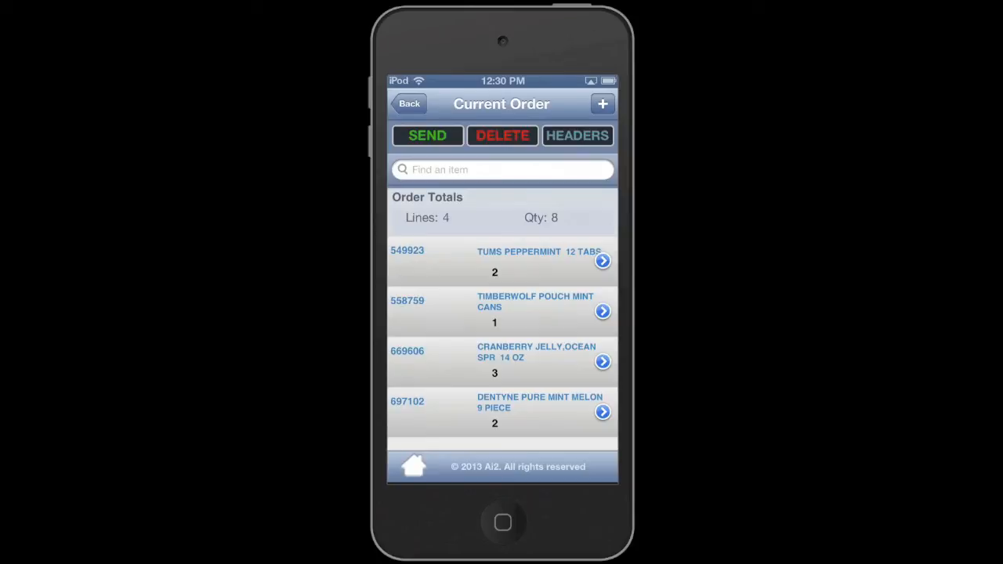
left_click(602, 103)
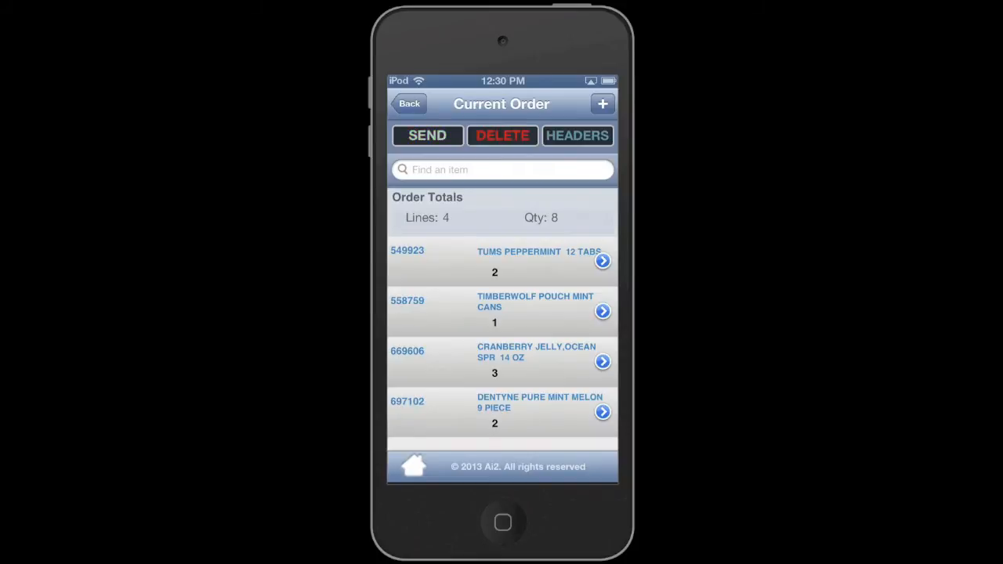
Send the 4-line order to the vendor and dismiss the sent confirmation
left_click(427, 135)
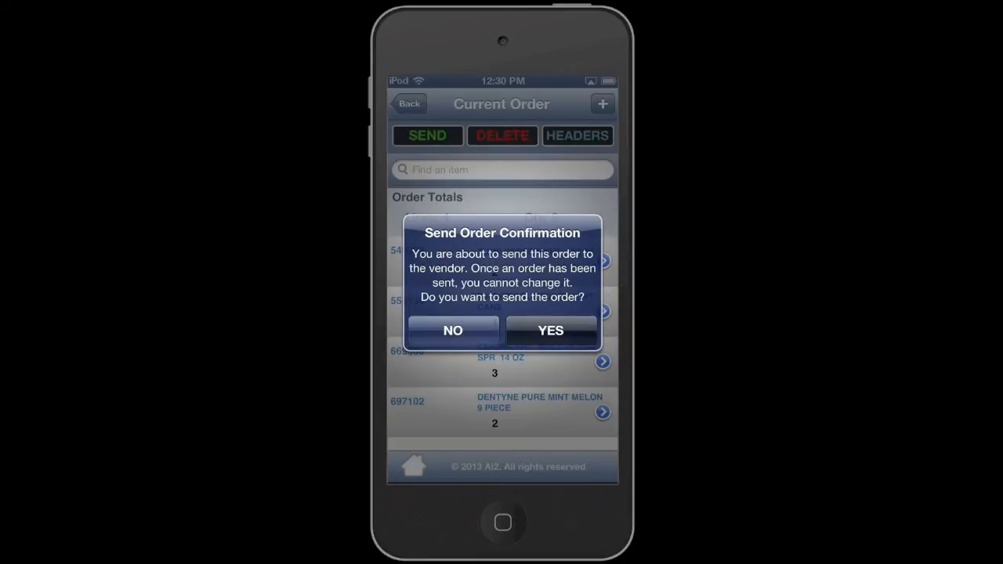
left_click(551, 329)
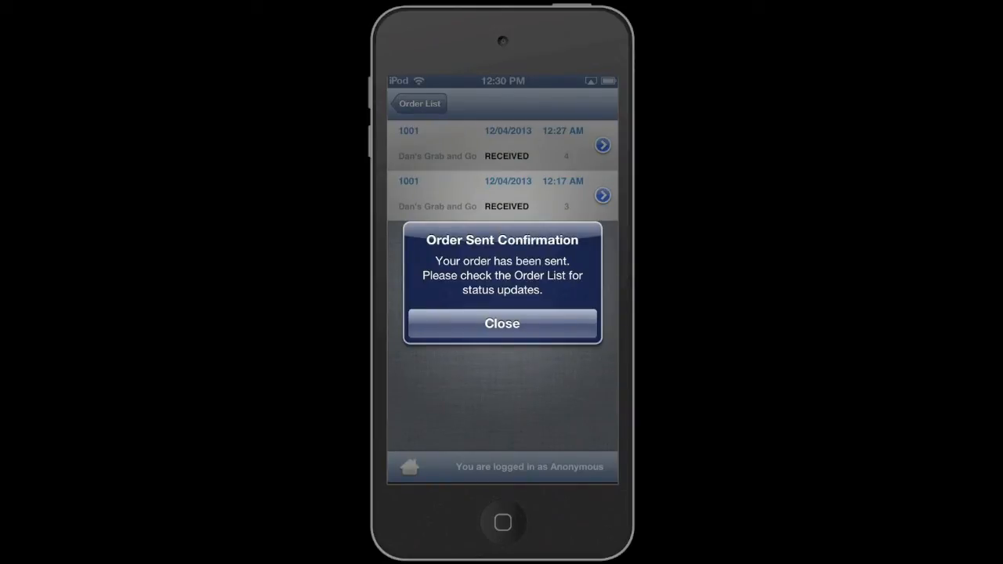
left_click(502, 323)
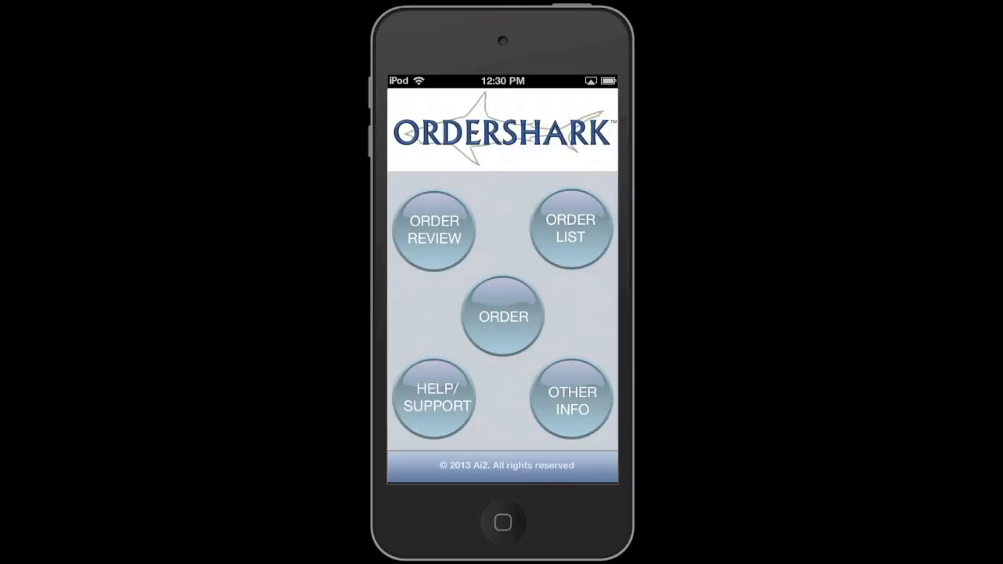
Copy the top received order from the order list with quantities into a new order
left_click(570, 230)
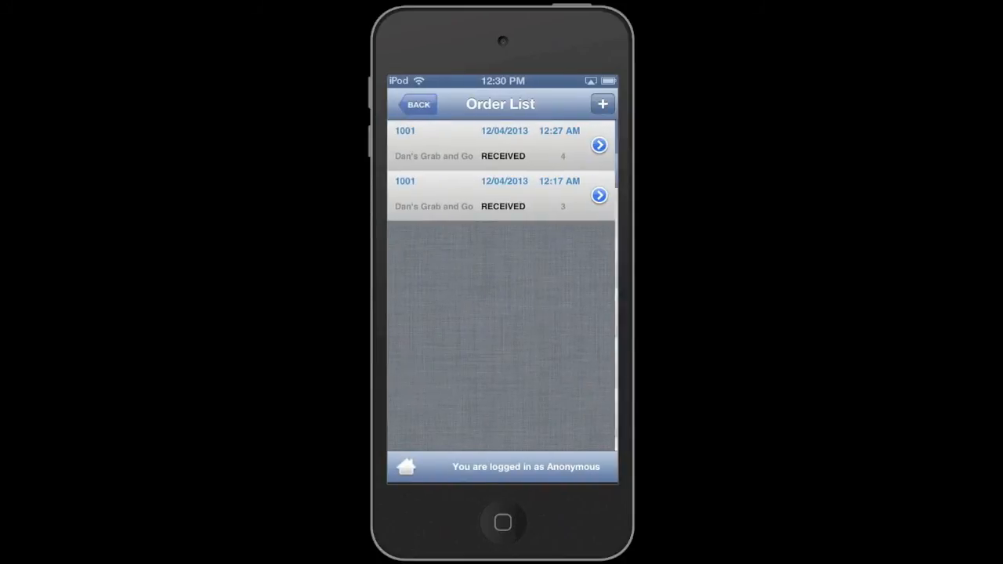
left_click(599, 145)
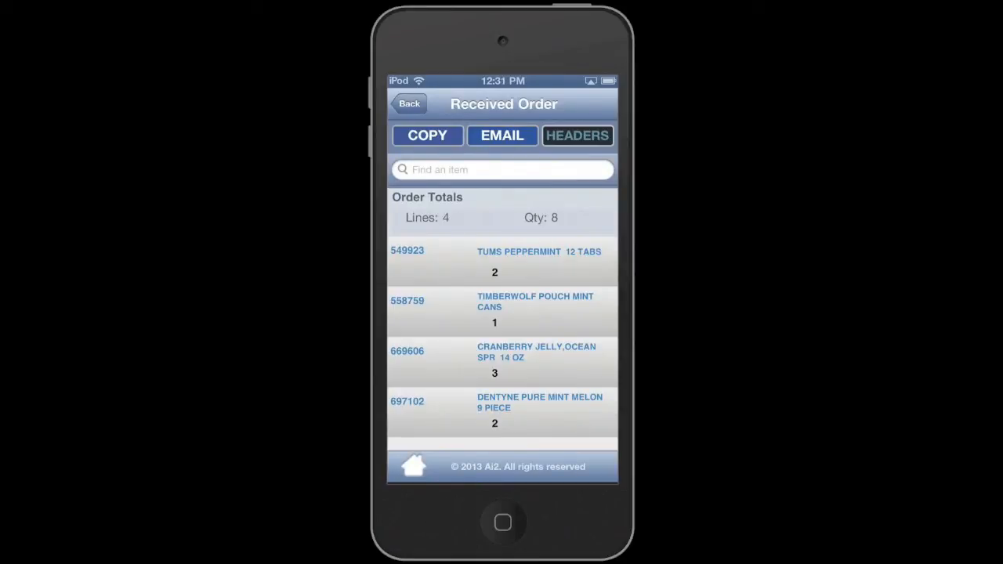
left_click(427, 134)
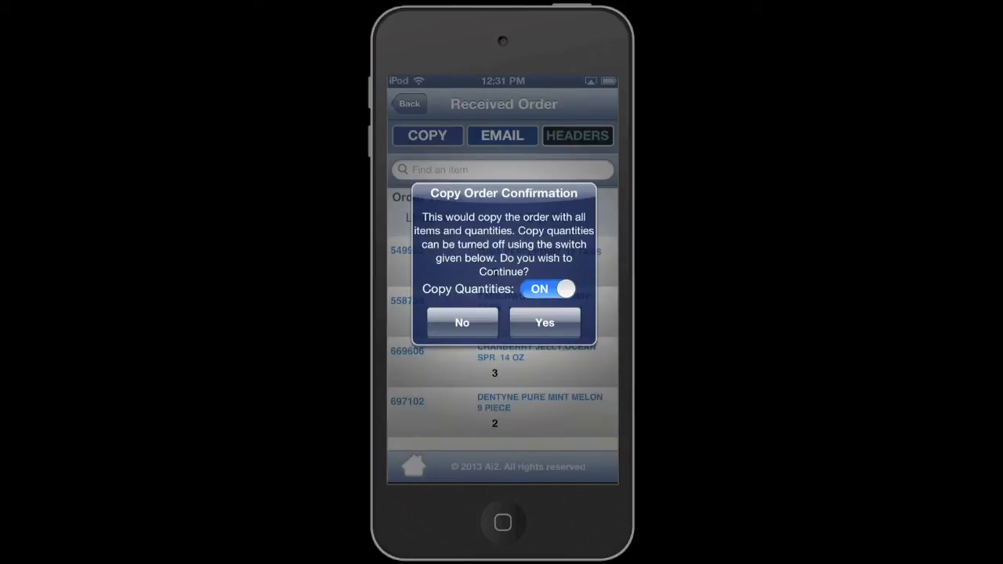
left_click(544, 322)
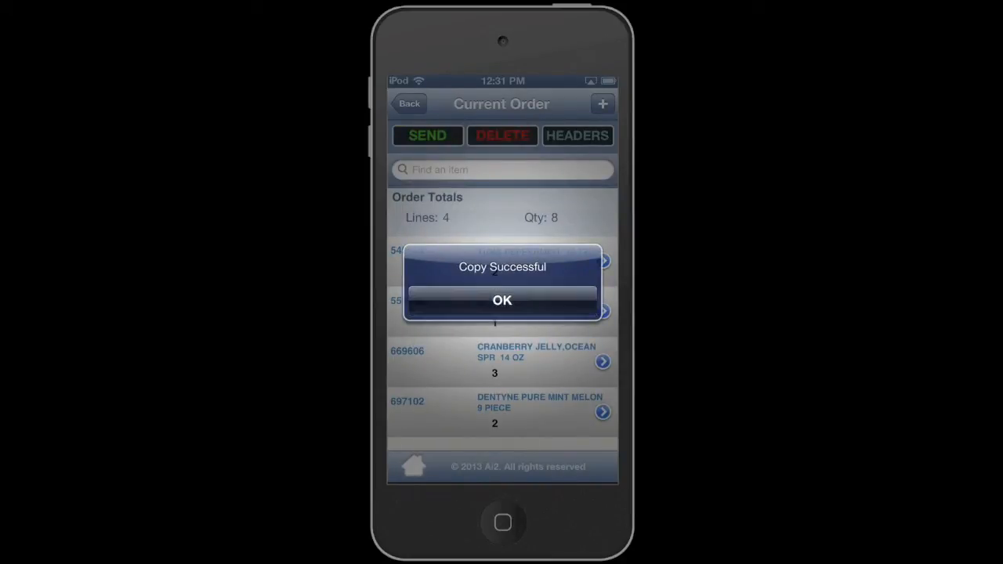
left_click(501, 300)
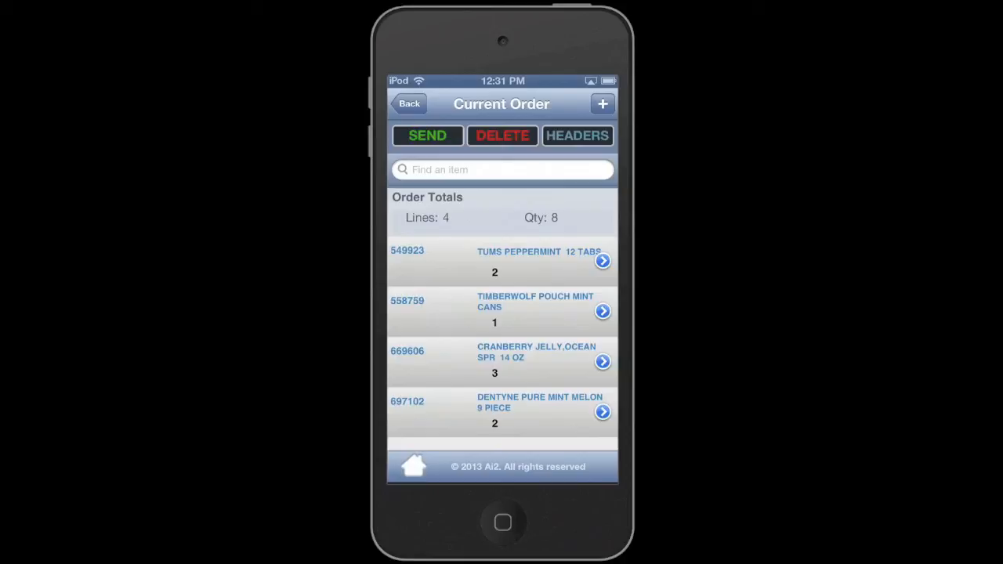
Open the Users' Guide at help.ordershark.com and scroll to the keypad and scanning instructions
left_click(501, 311)
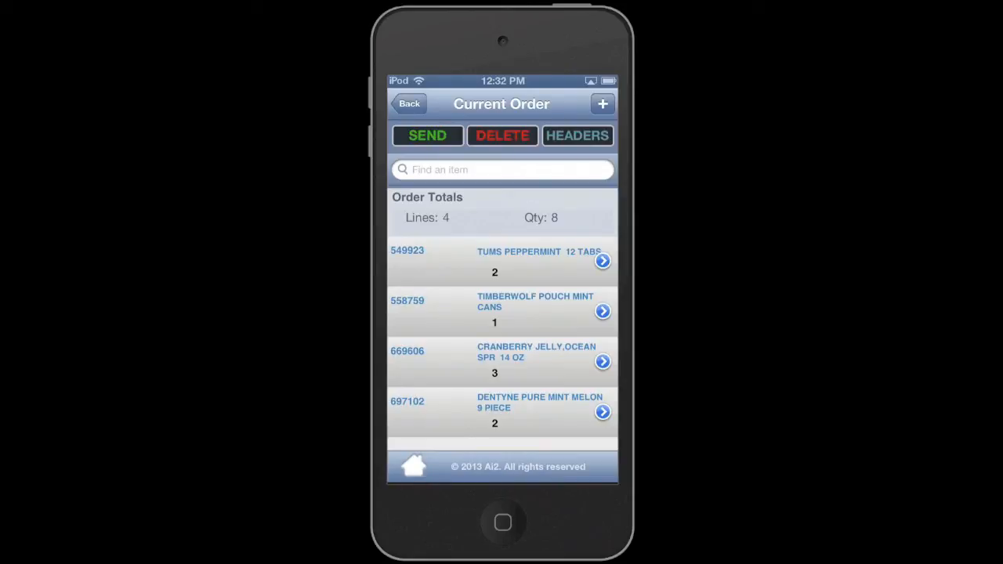
left_click(408, 103)
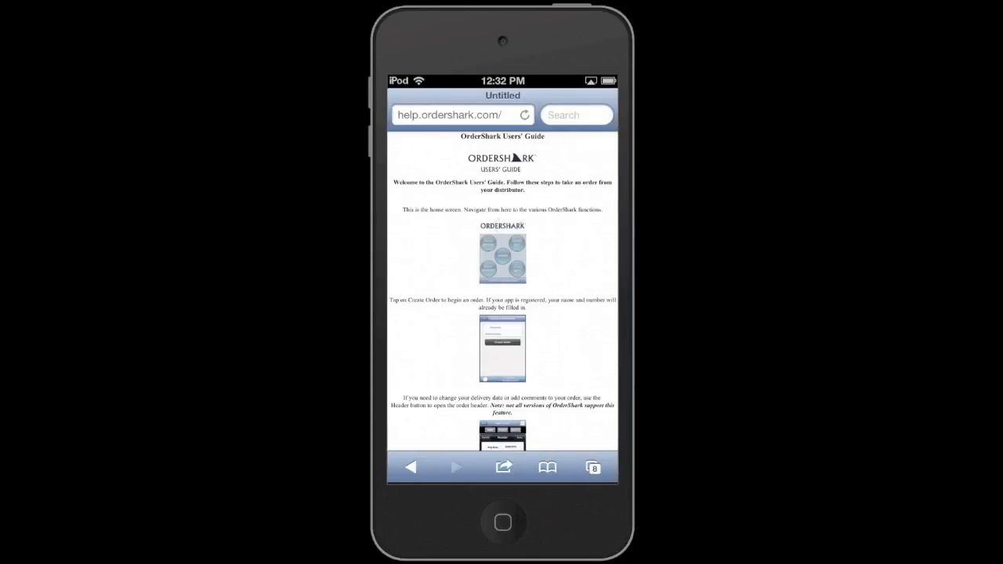
scroll("down", 3)
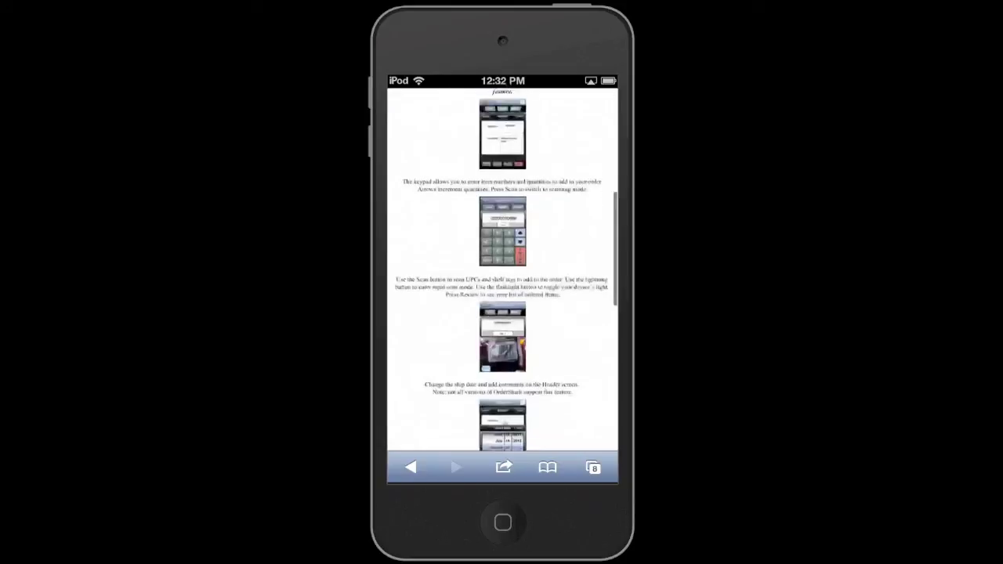